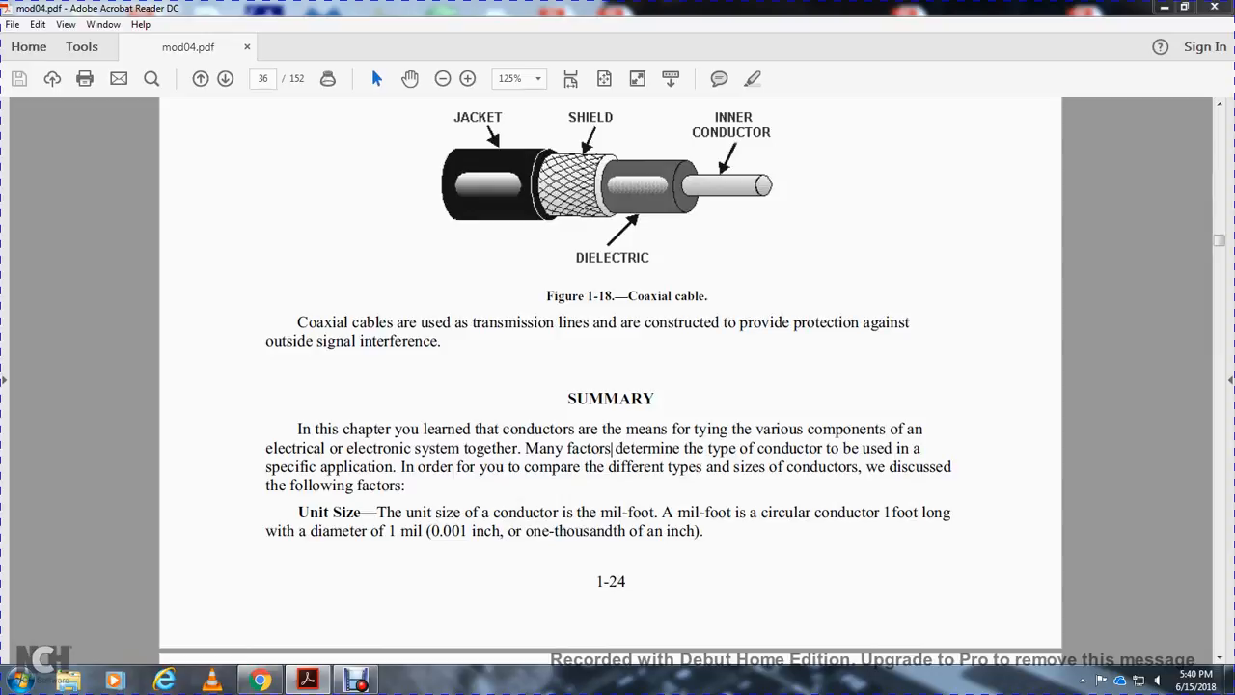
scroll("down", 3)
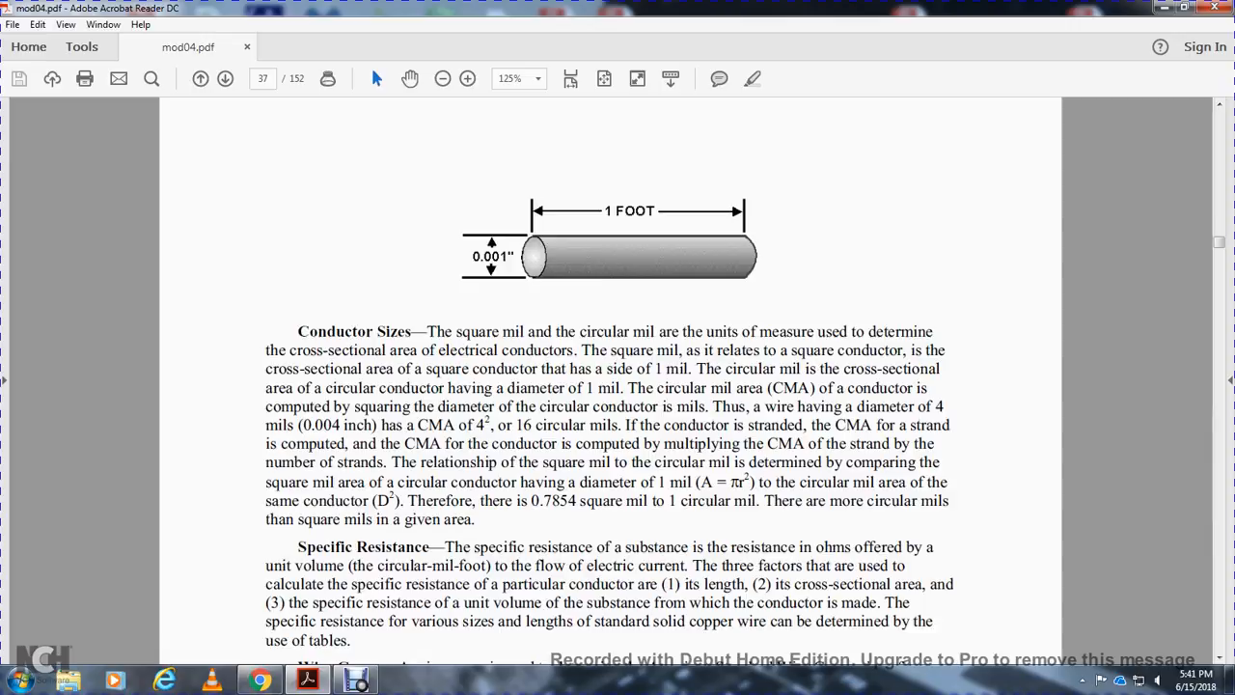
scroll("down", 3)
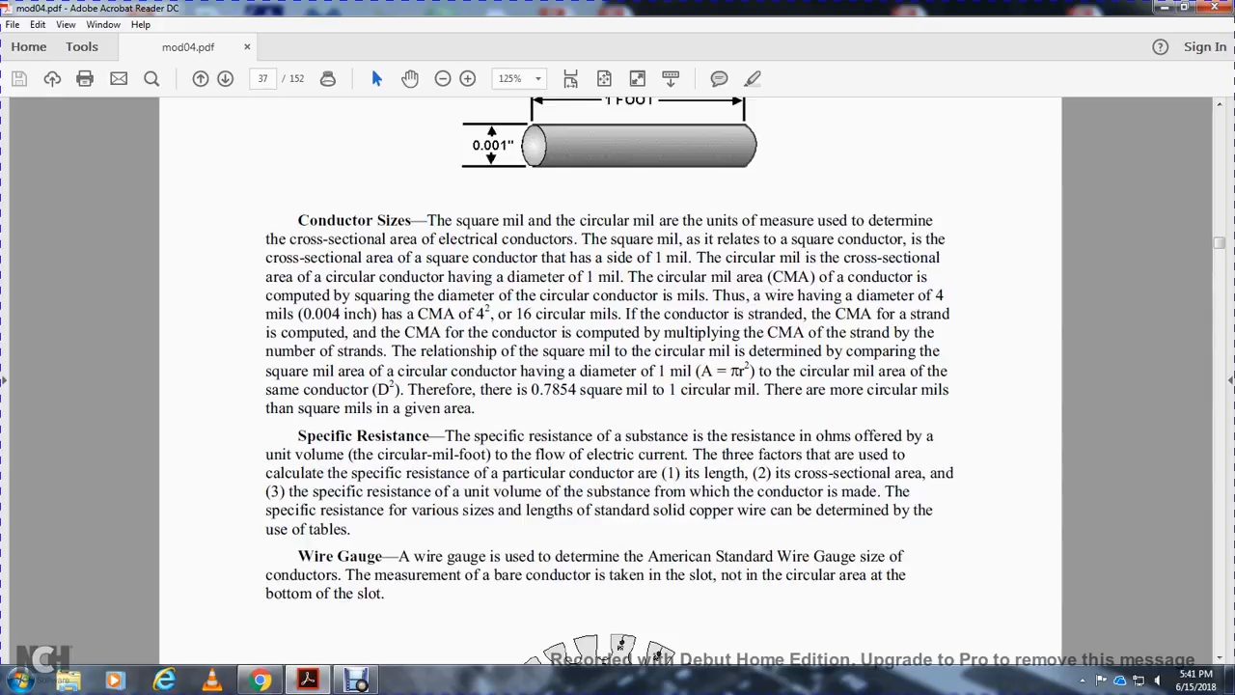
scroll("down", 3)
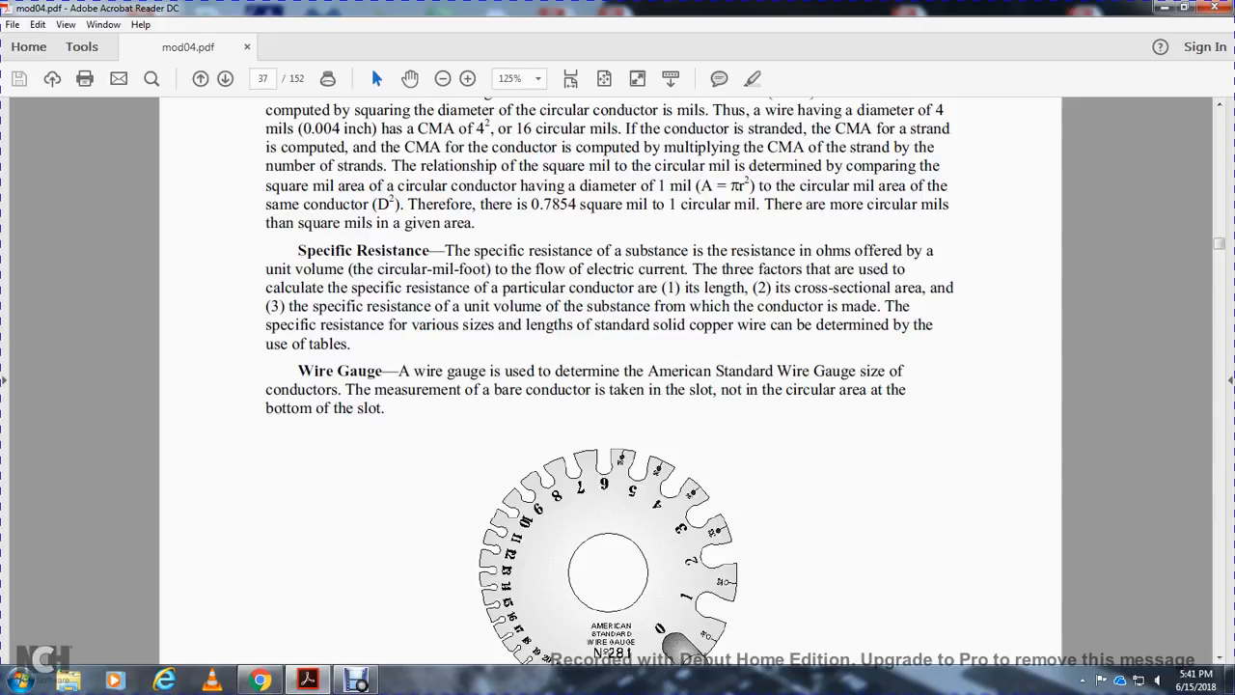
scroll("down", 3)
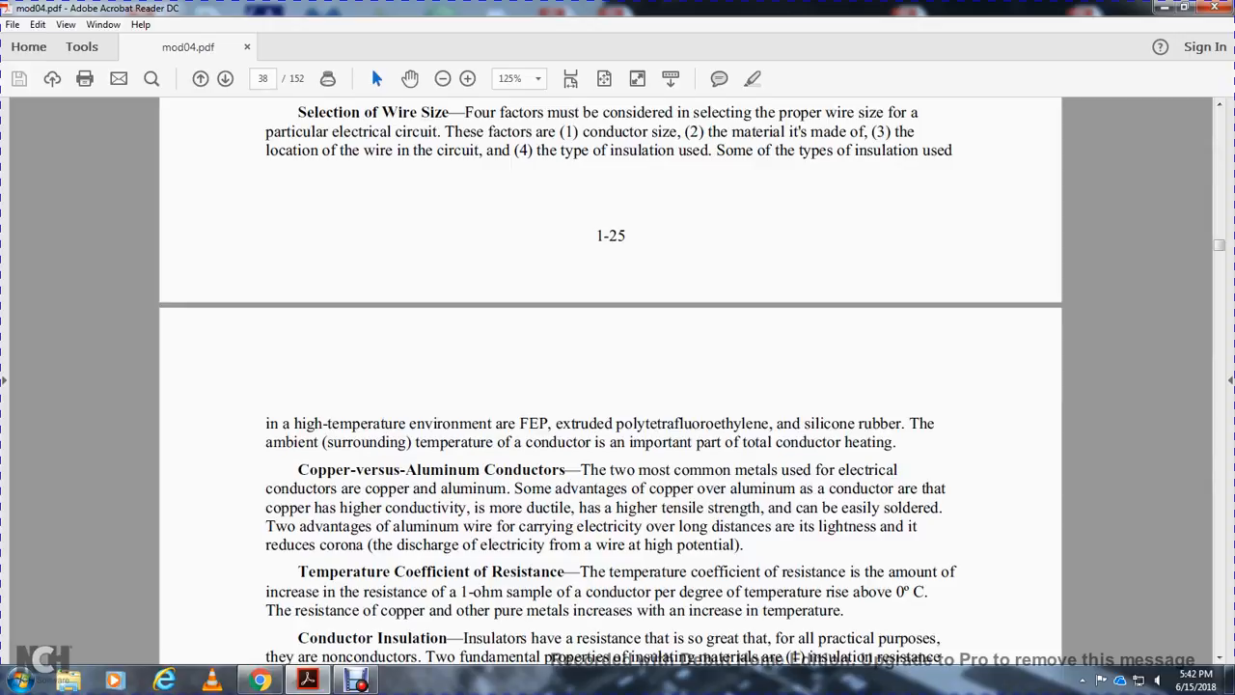
scroll("down", 3)
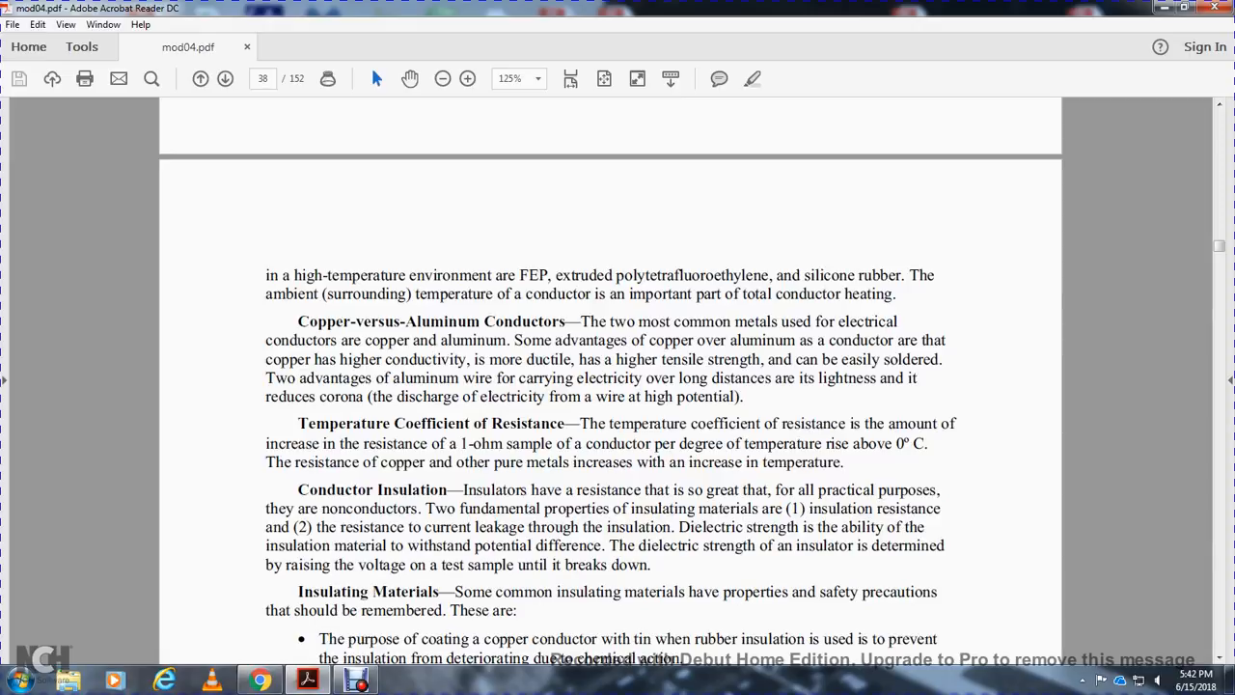
scroll("down", 3)
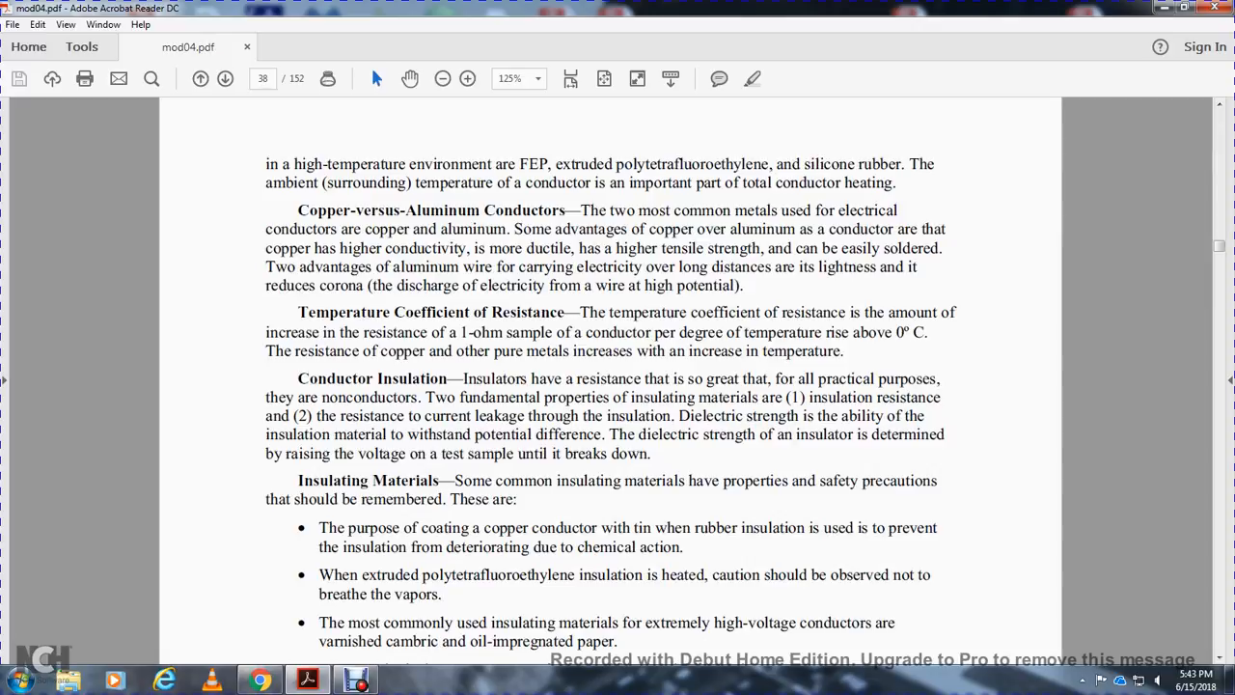
scroll("down", 3)
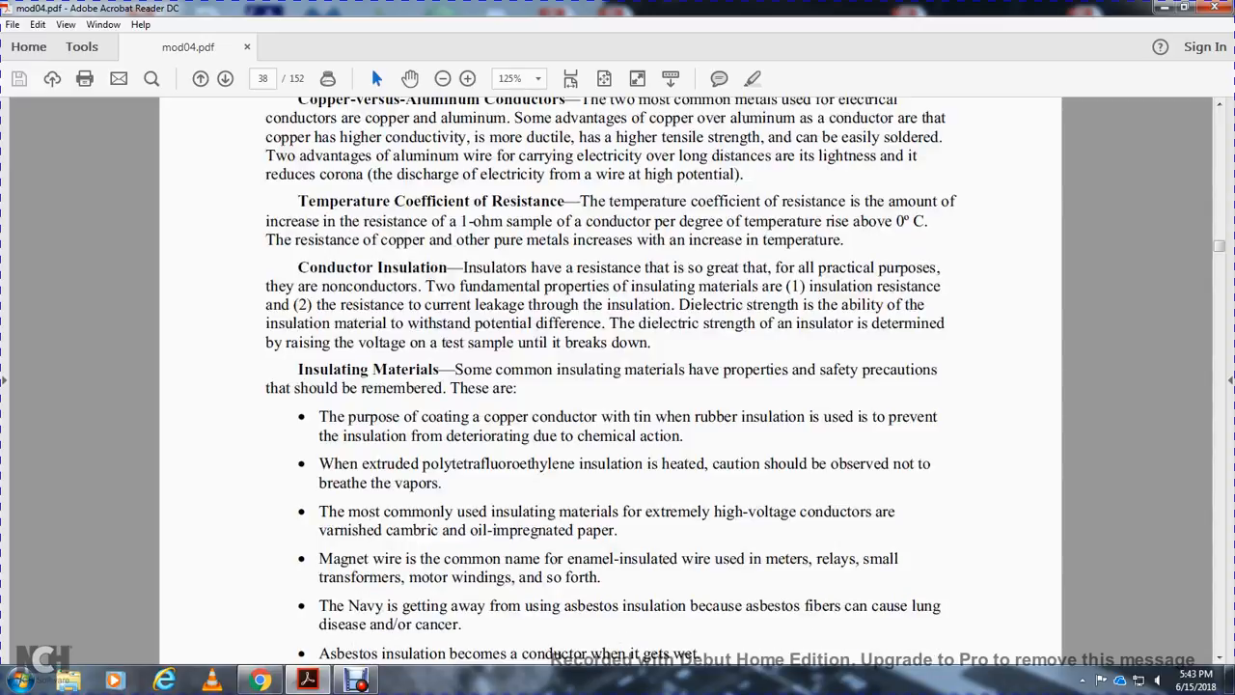
scroll("down", 3)
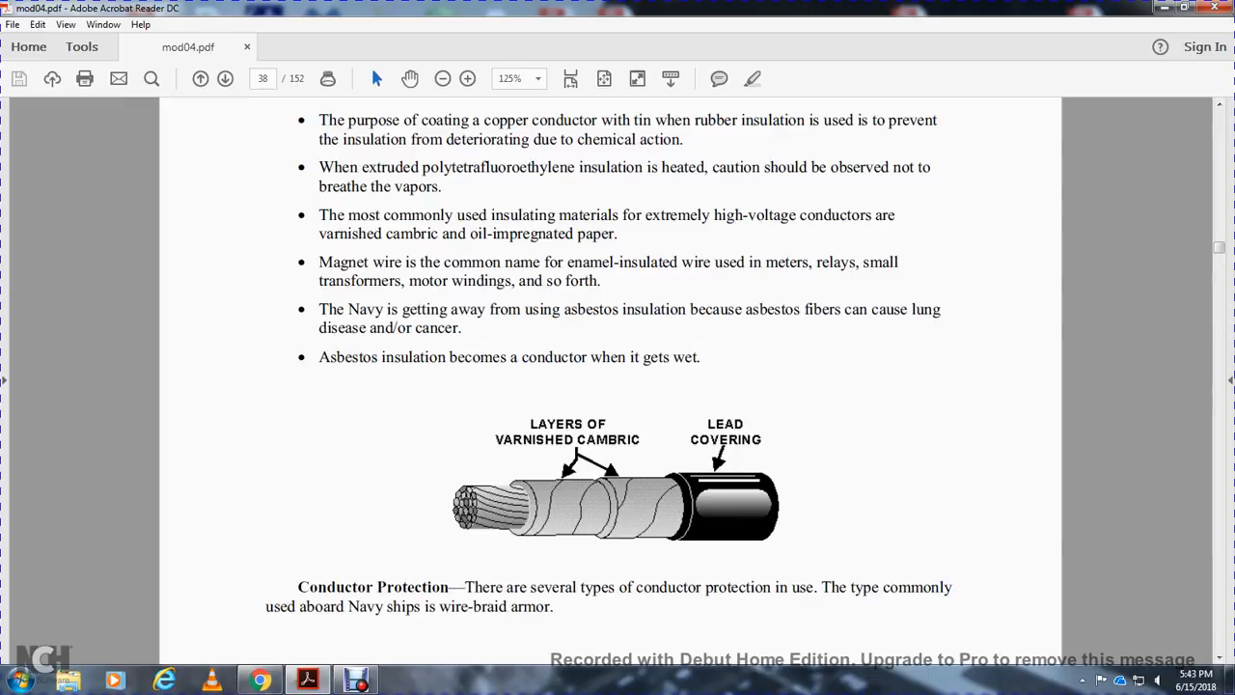
scroll("down", 3)
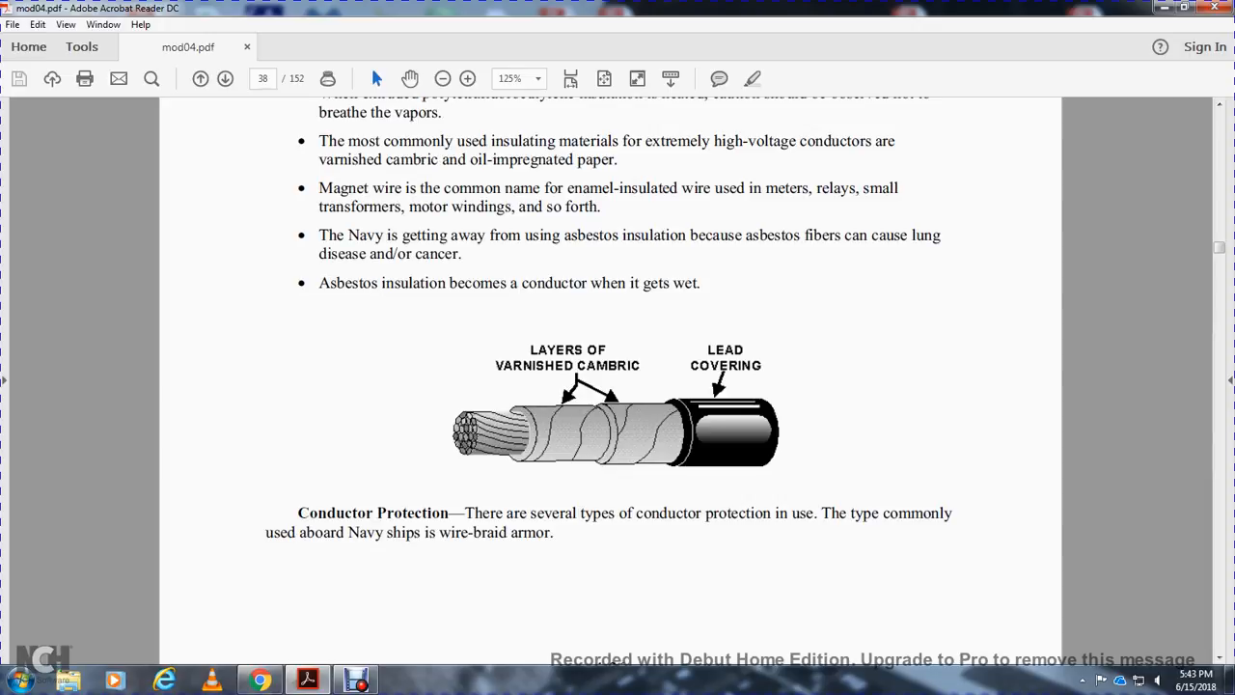
scroll("down", 3)
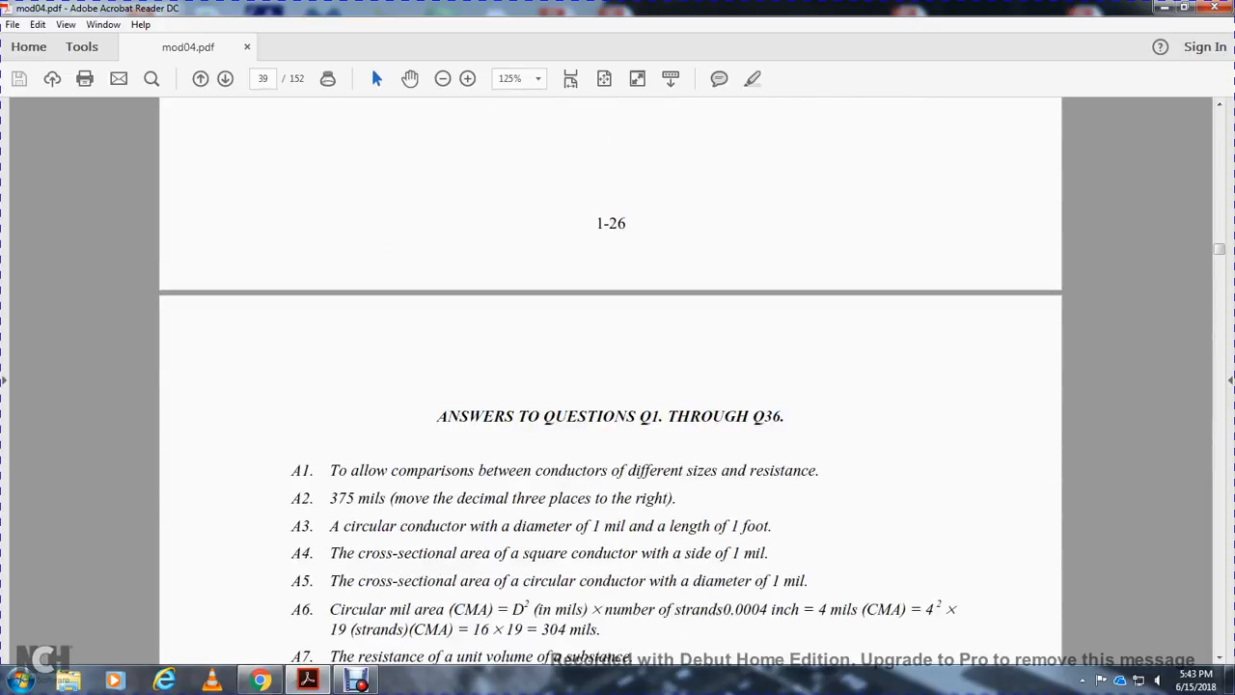
scroll("down", 3)
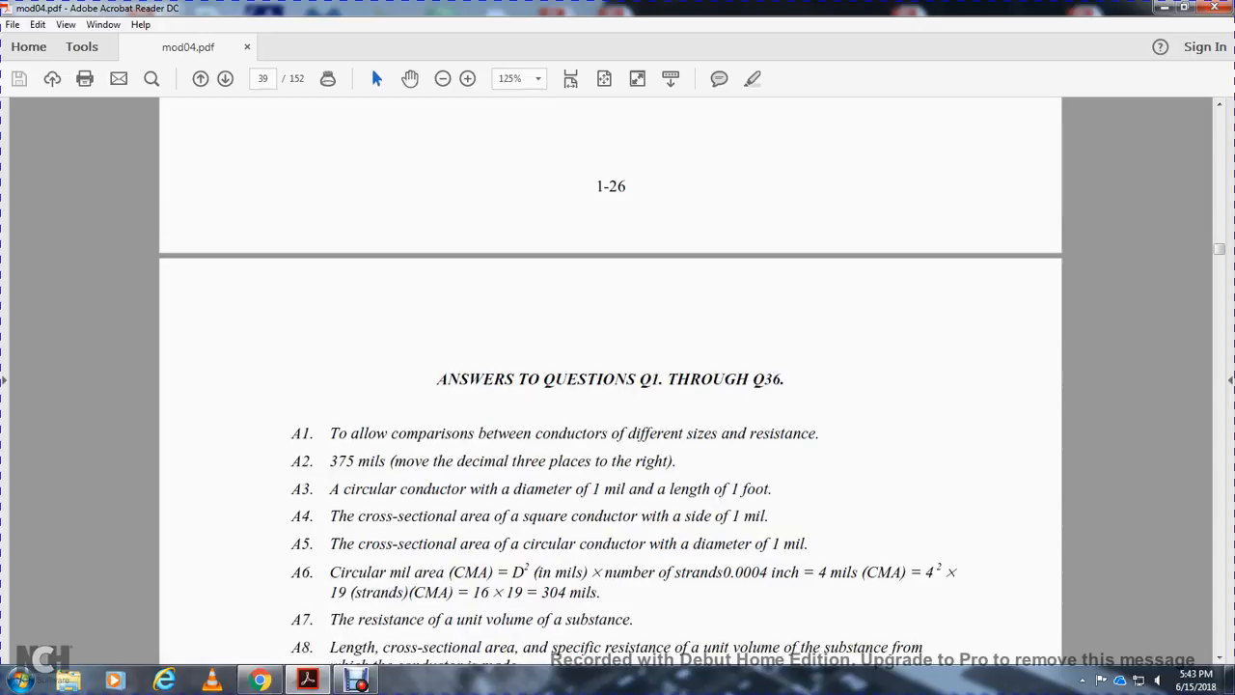